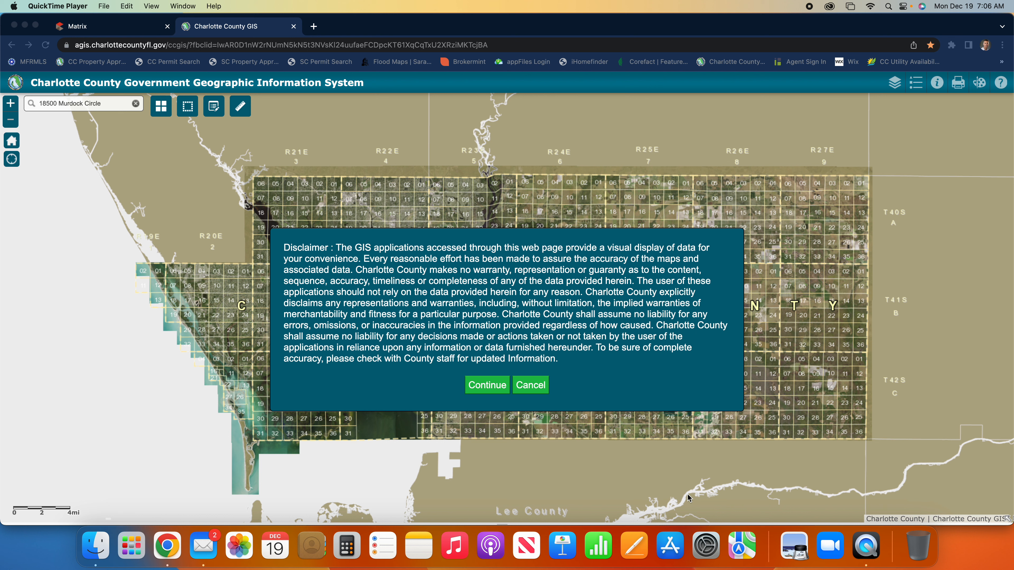
mouse_move(634, 545)
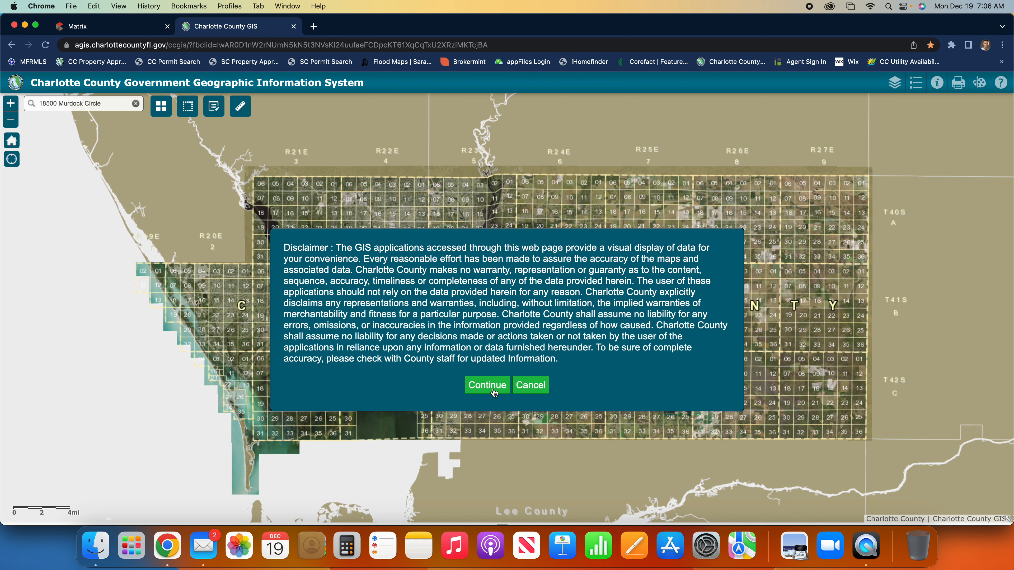
Accept the data disclaimer via Continue to reveal the county map
left_click(486, 385)
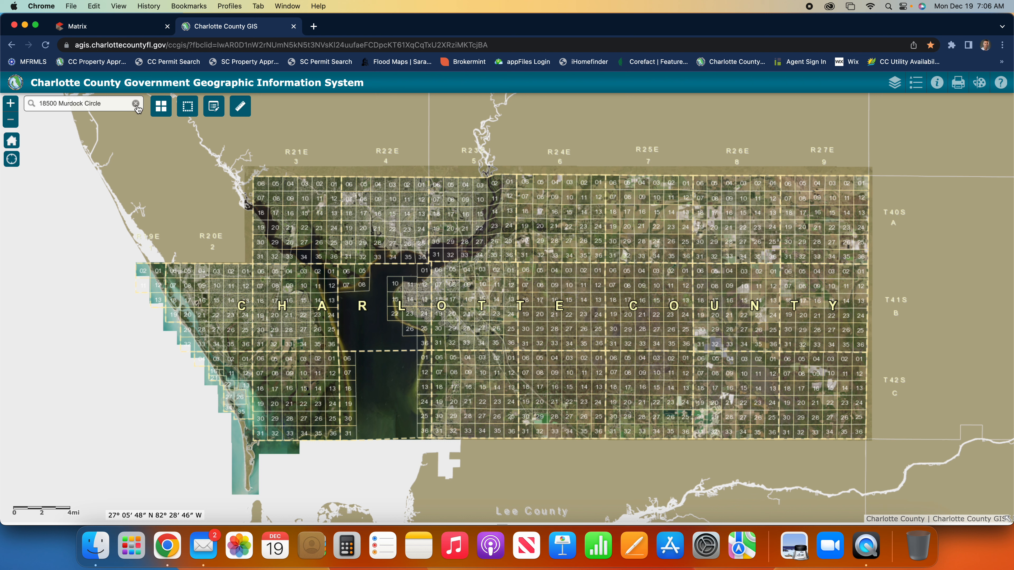
left_click(136, 103)
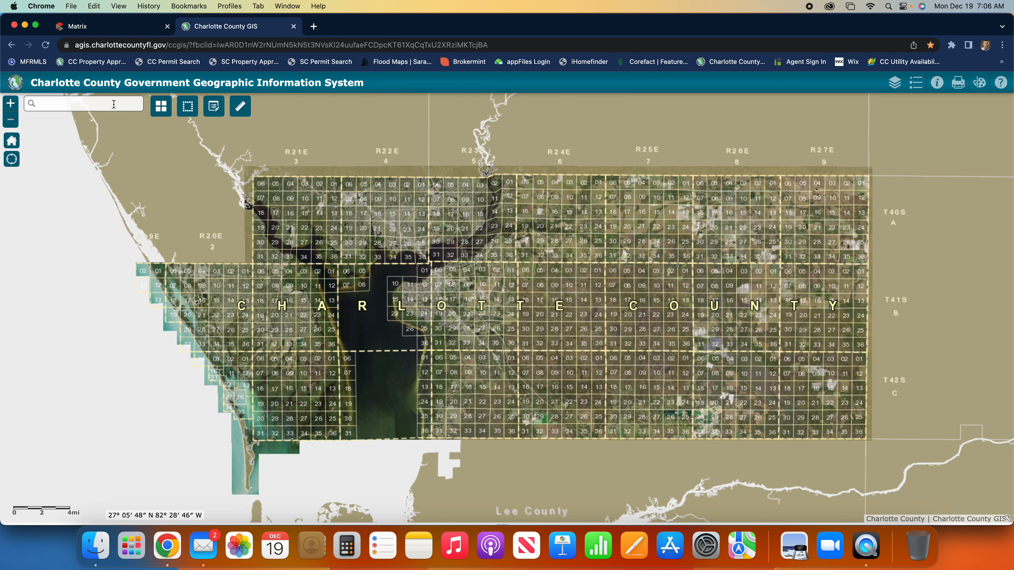
type("8300 wiltshire")
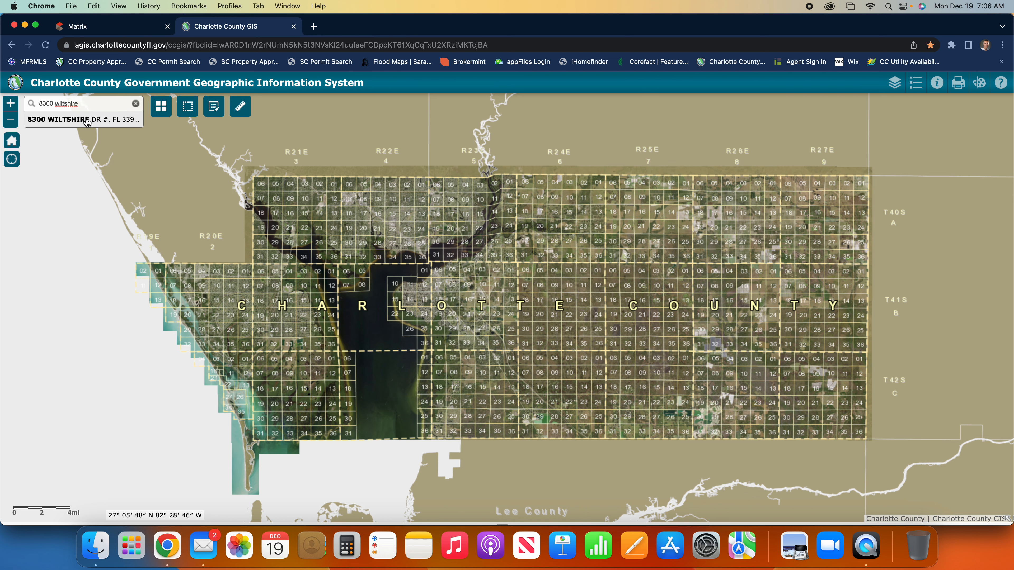
left_click(83, 118)
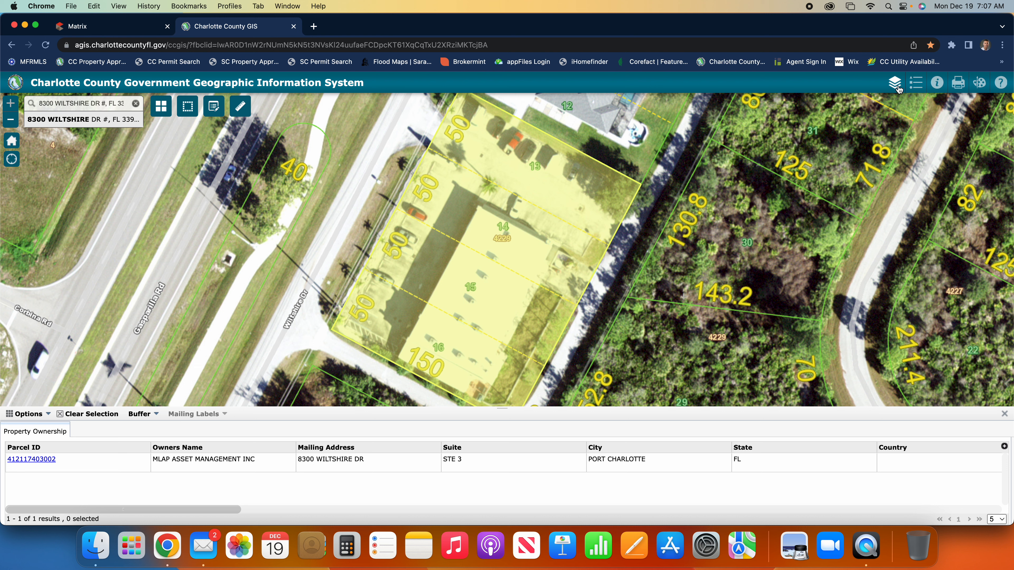
mouse_move(895, 82)
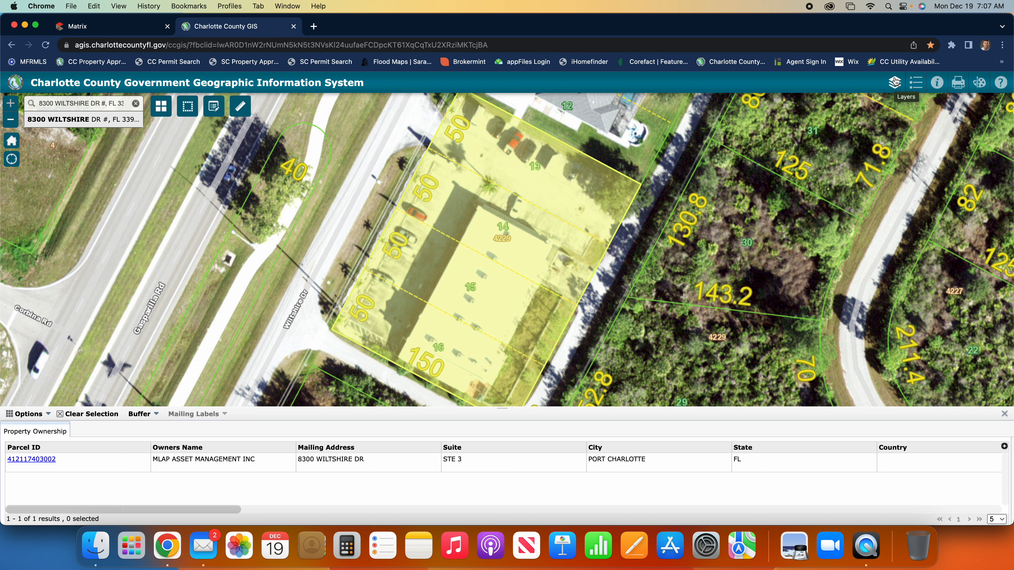
In the Layers list, expand FEMA Layers and hide the FEMA_LIMWA layer
left_click(894, 82)
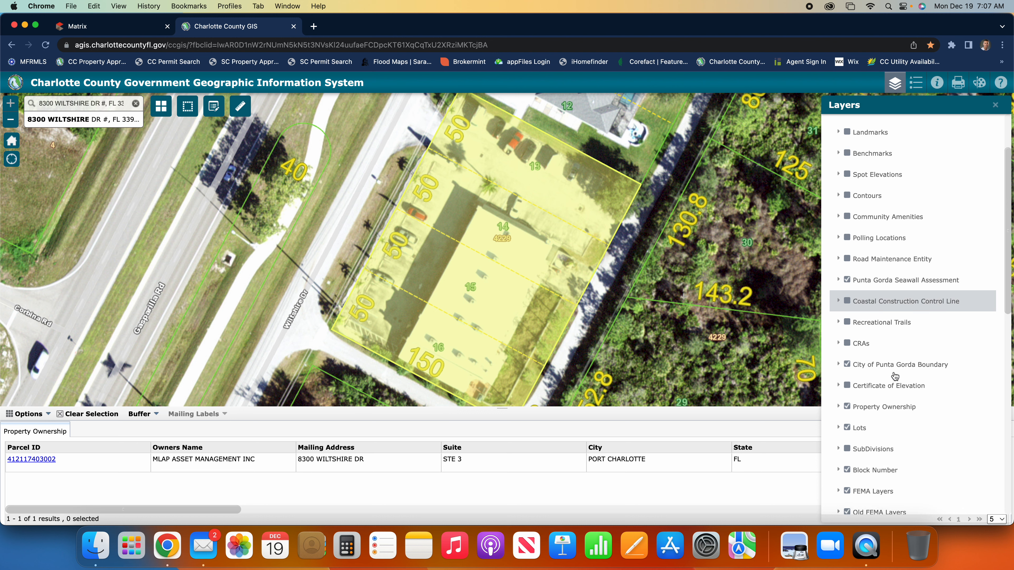
scroll("down", 3)
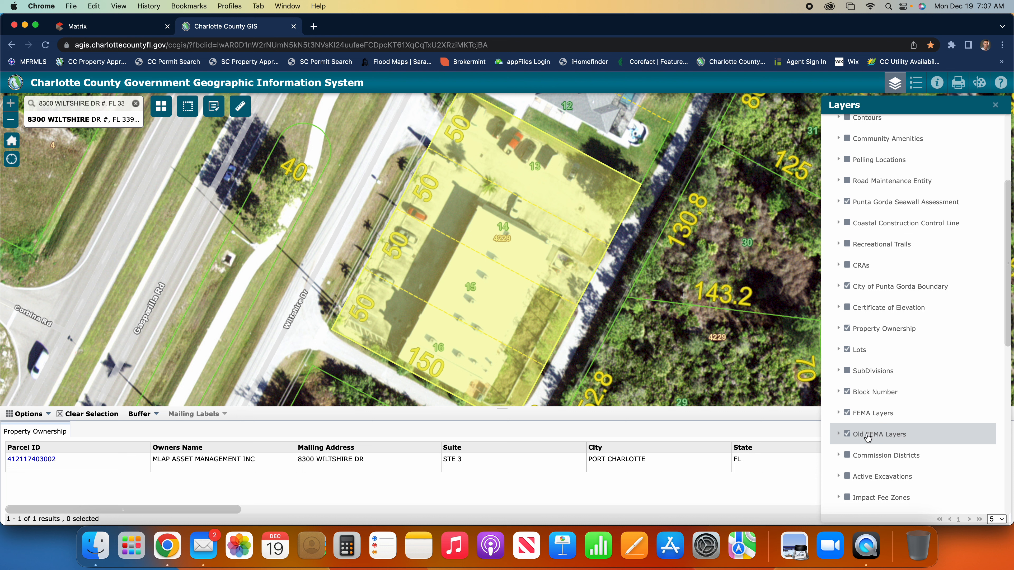
mouse_move(872, 413)
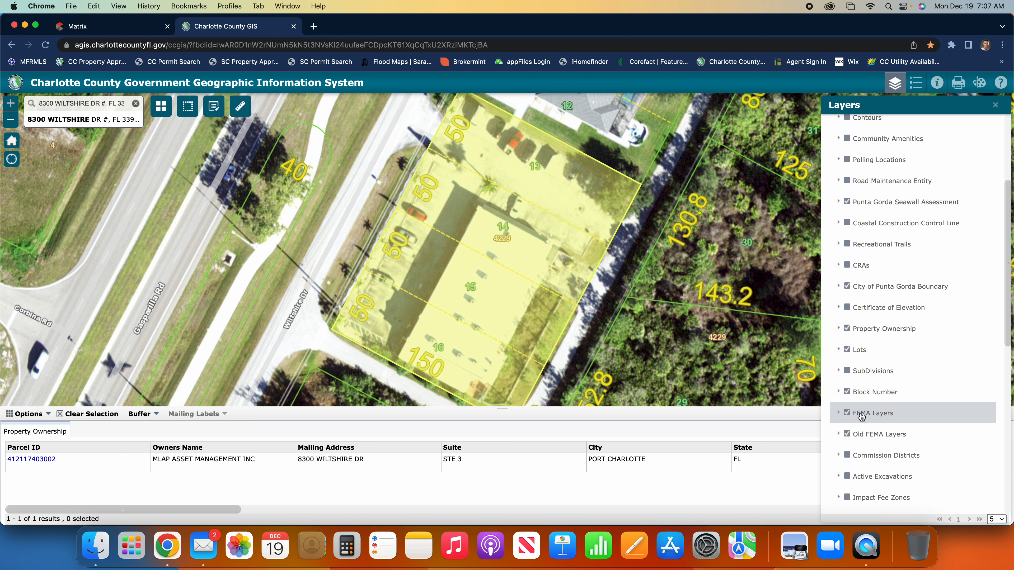
left_click(838, 413)
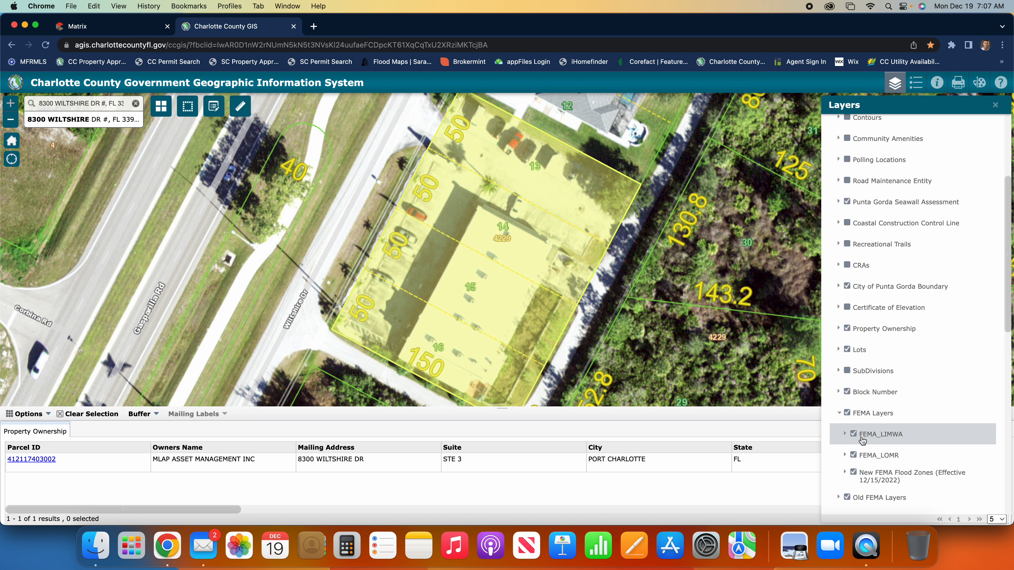
left_click(846, 420)
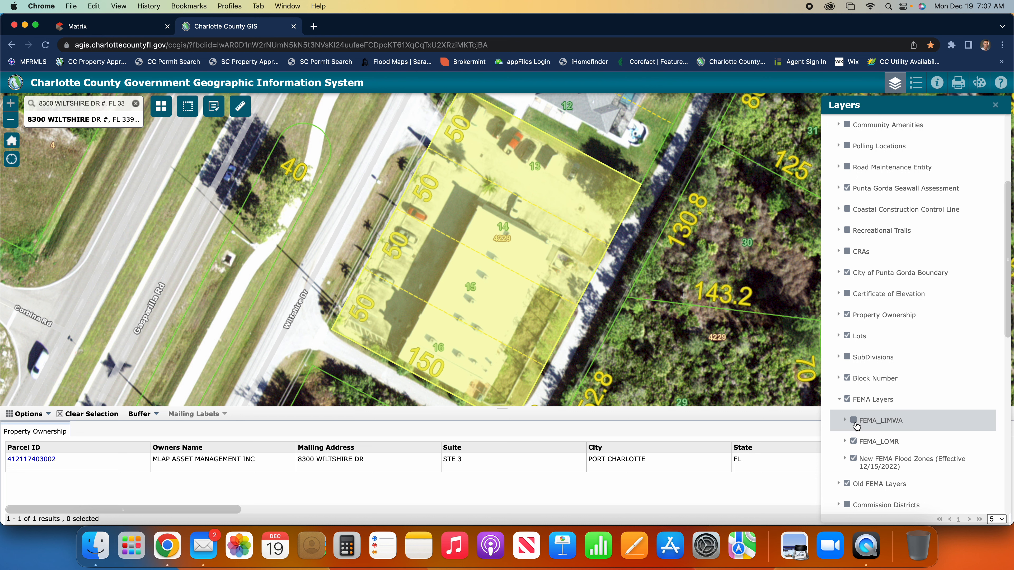
Turn on OLD FEMA Flood Zones (Pre 12/15/2022) under Old FEMA Layers and start Identify
left_click(853, 458)
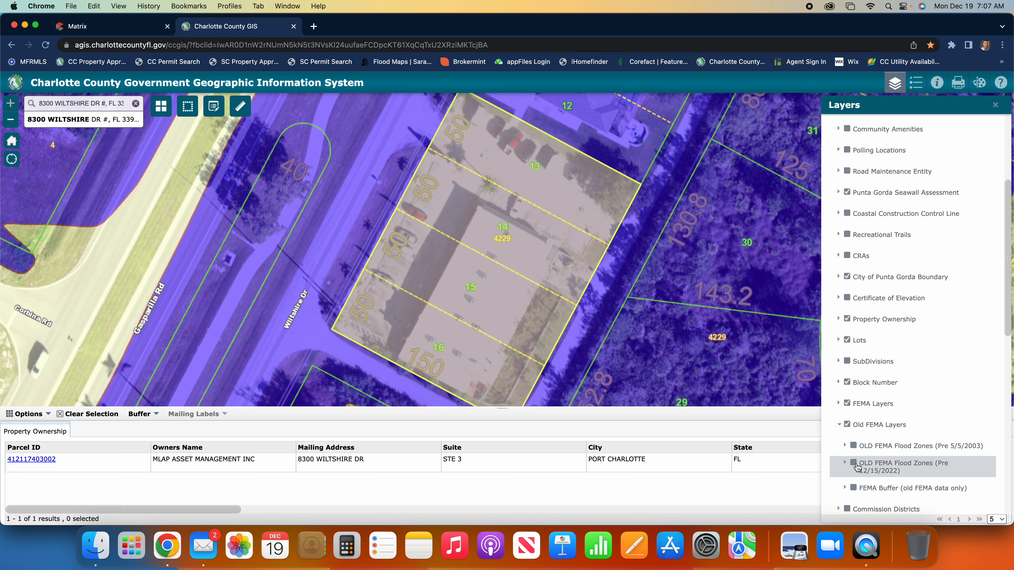
left_click(844, 463)
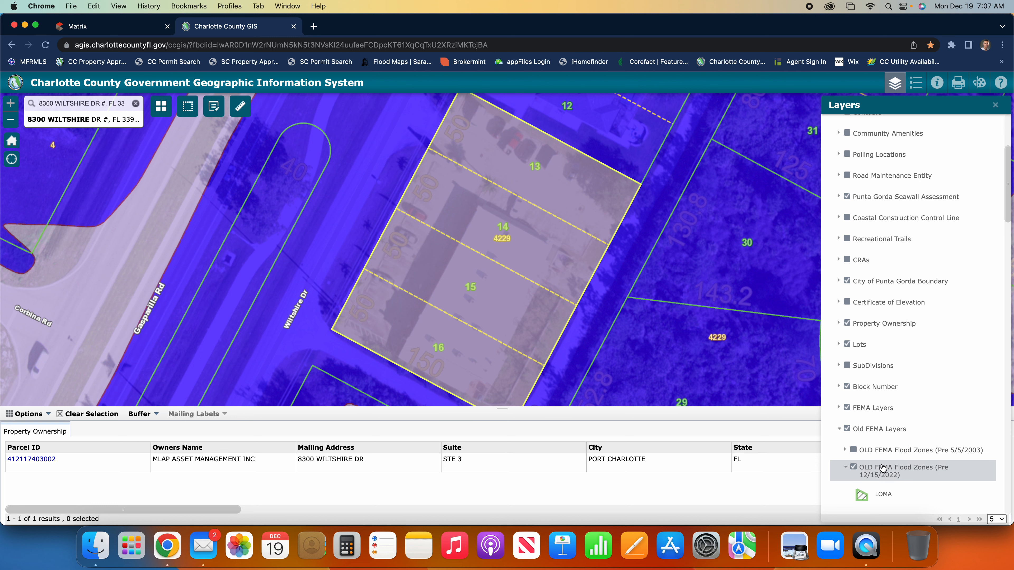
mouse_move(867, 124)
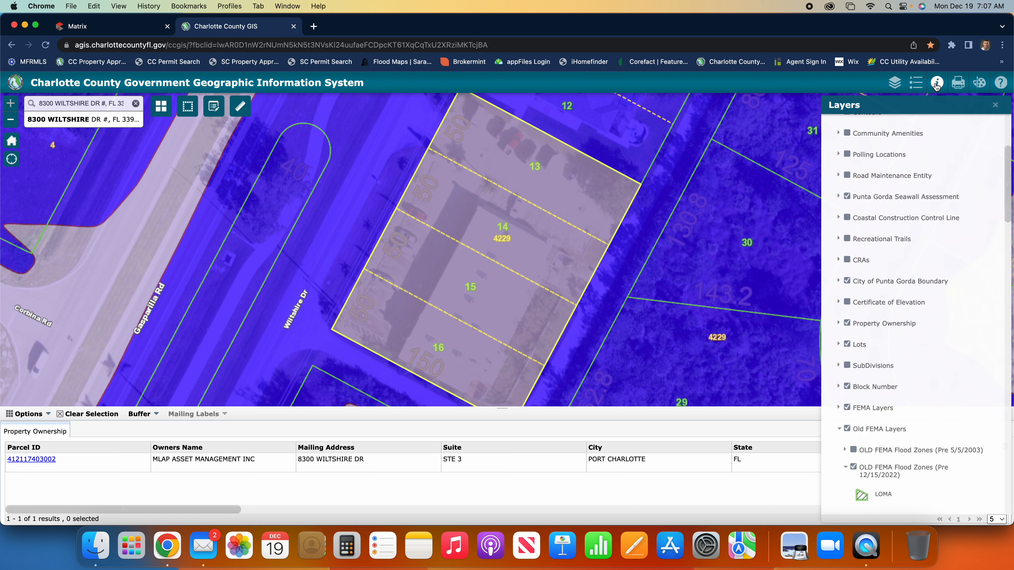
left_click(937, 83)
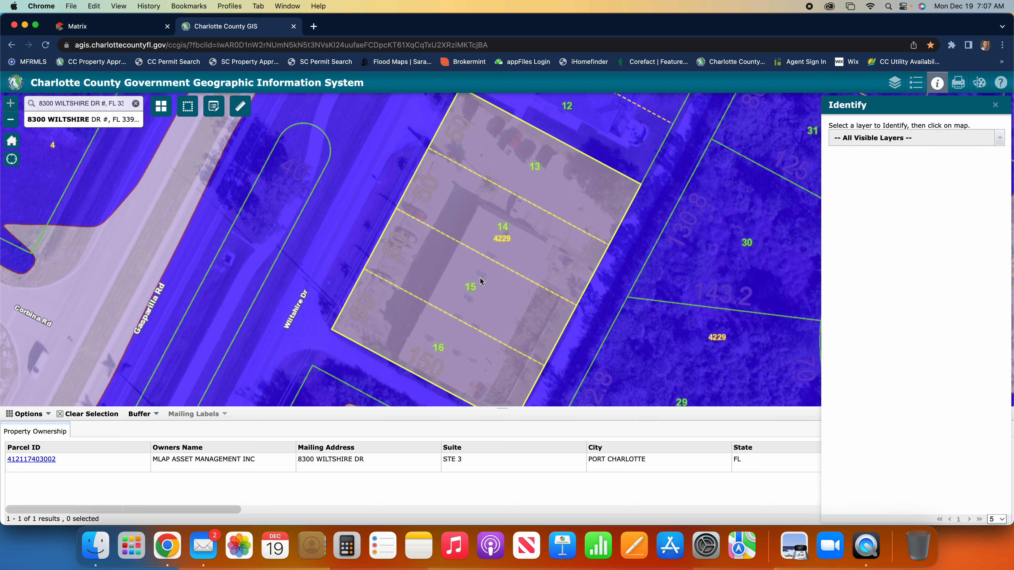
Identify lot 15 and expand the New FEMA Flood Zones result showing zone AE, BFE 8
left_click(480, 277)
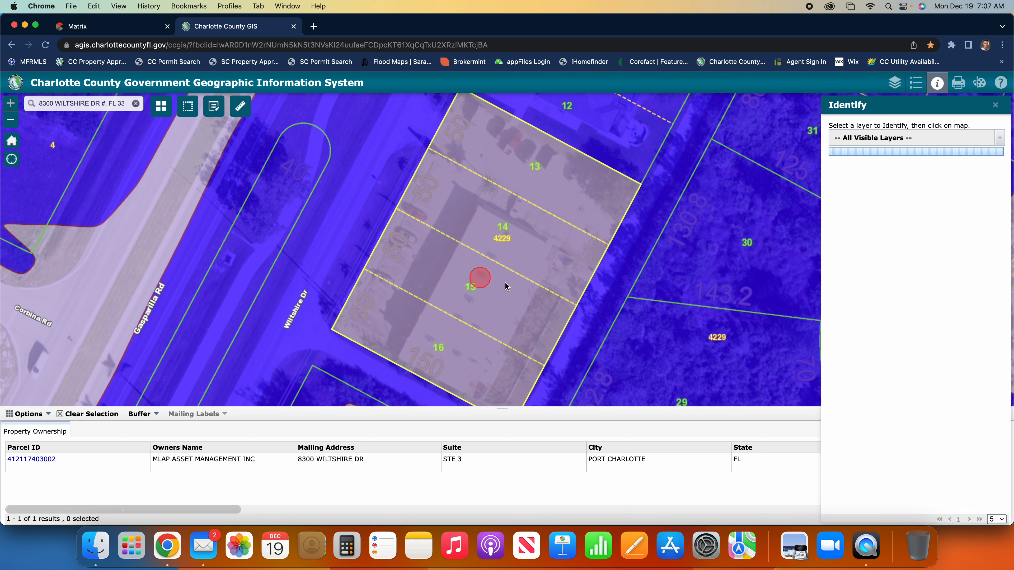
mouse_move(895, 368)
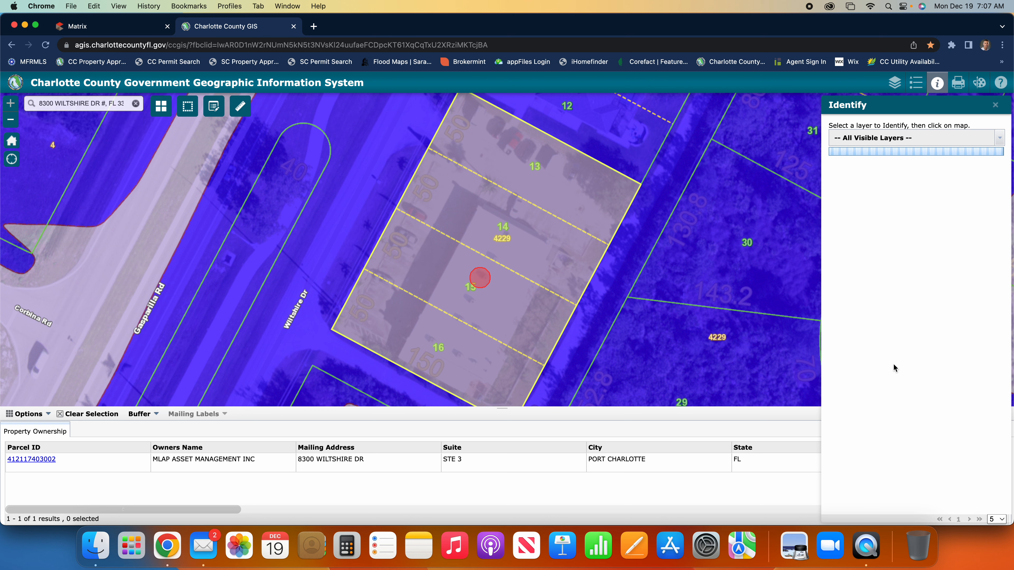
left_click(478, 277)
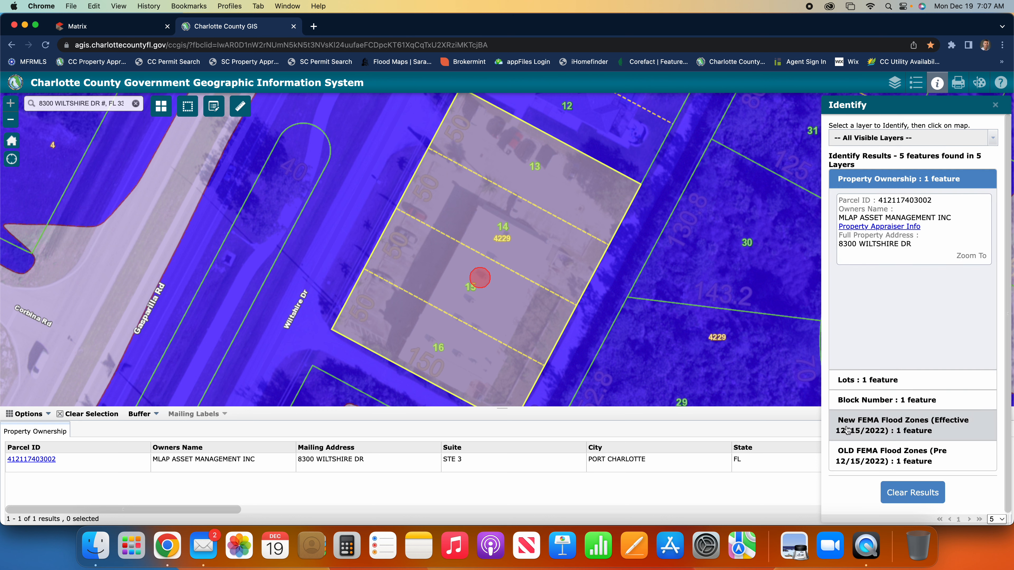
left_click(911, 426)
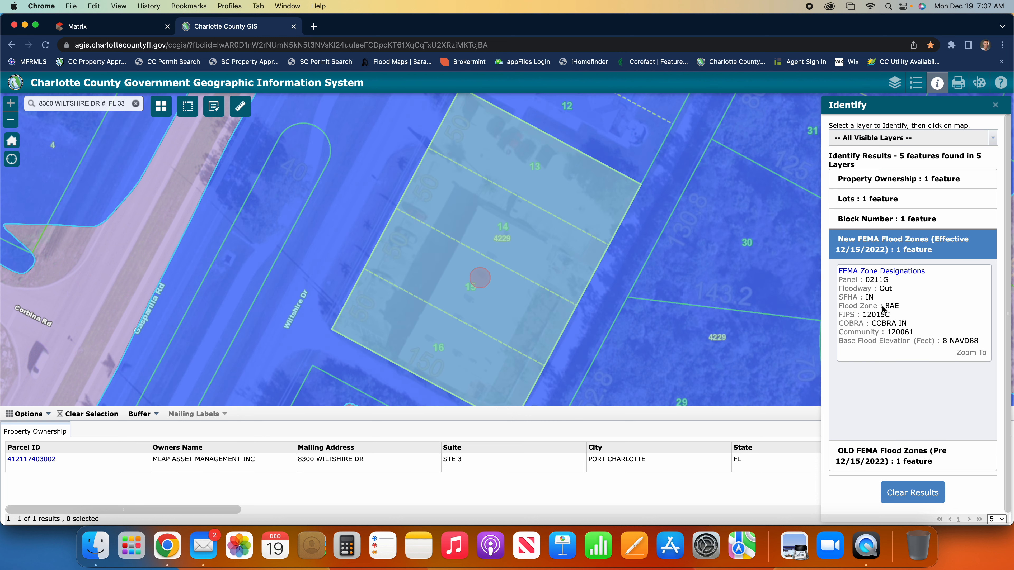
mouse_move(894, 311)
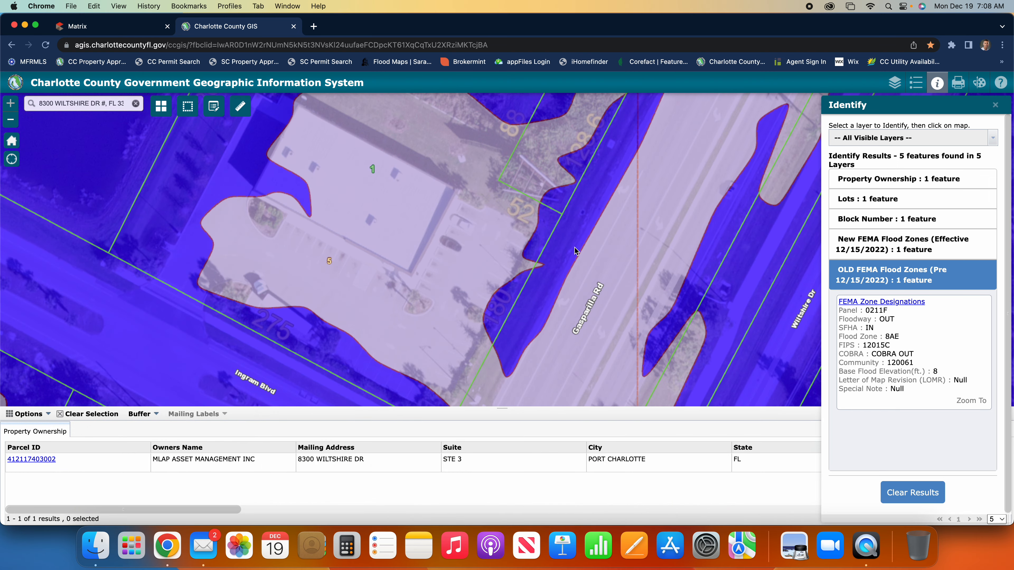
Identify the parcel near Ingram Blvd and compare old zone 9AE, BFE 9 with new zone X, BFE 0
left_click(388, 217)
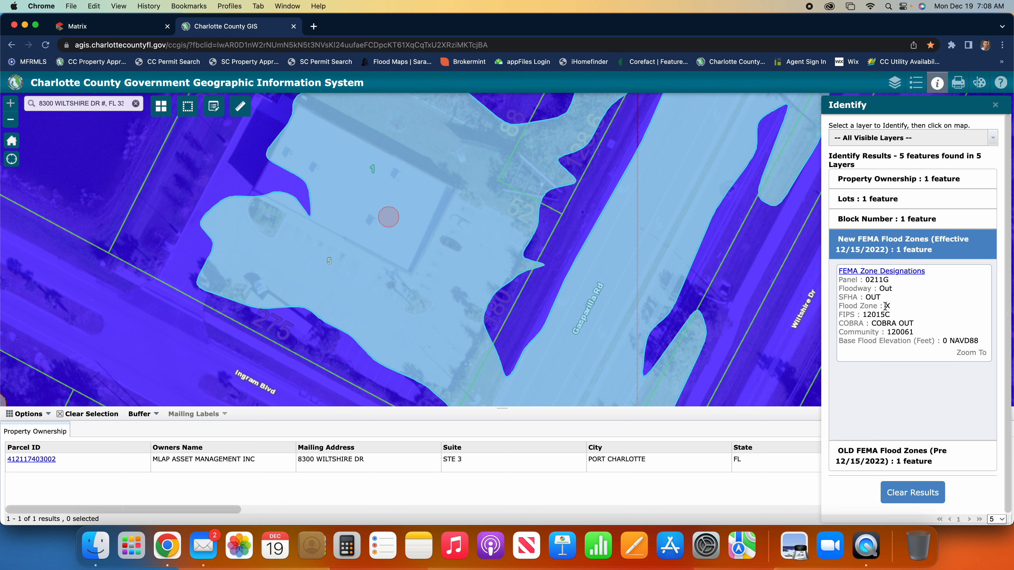
mouse_move(887, 308)
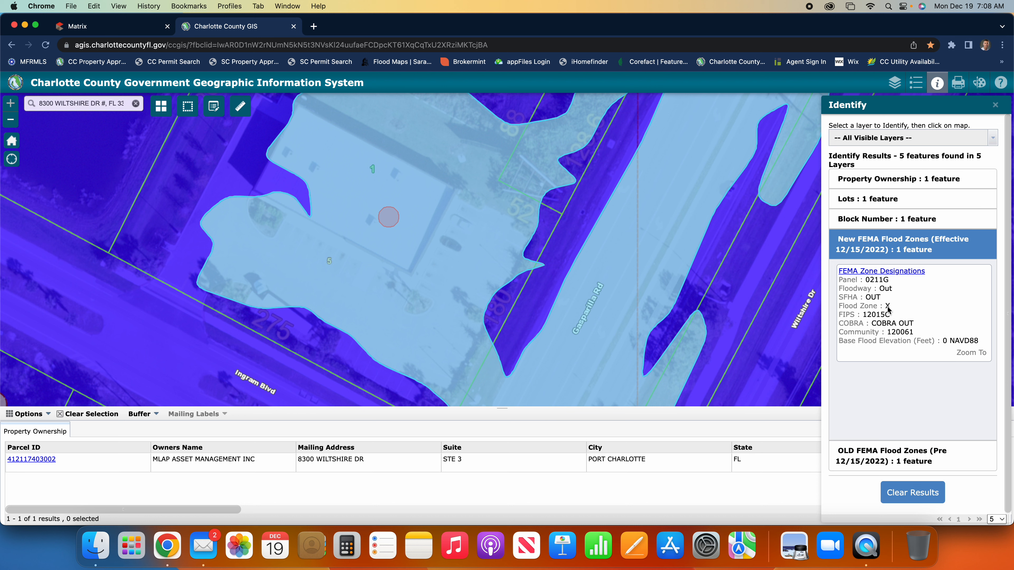
mouse_move(899, 308)
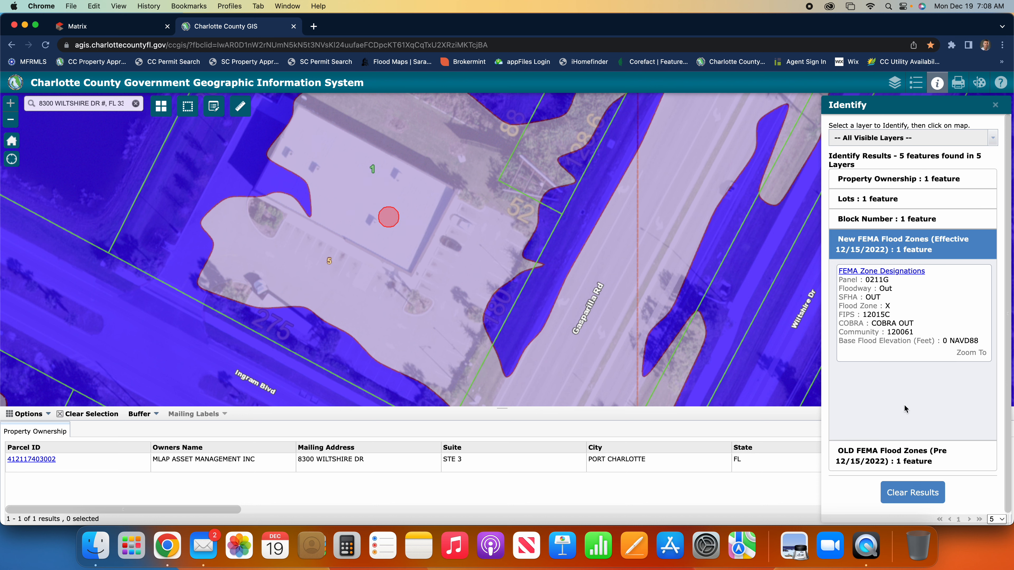
left_click(912, 275)
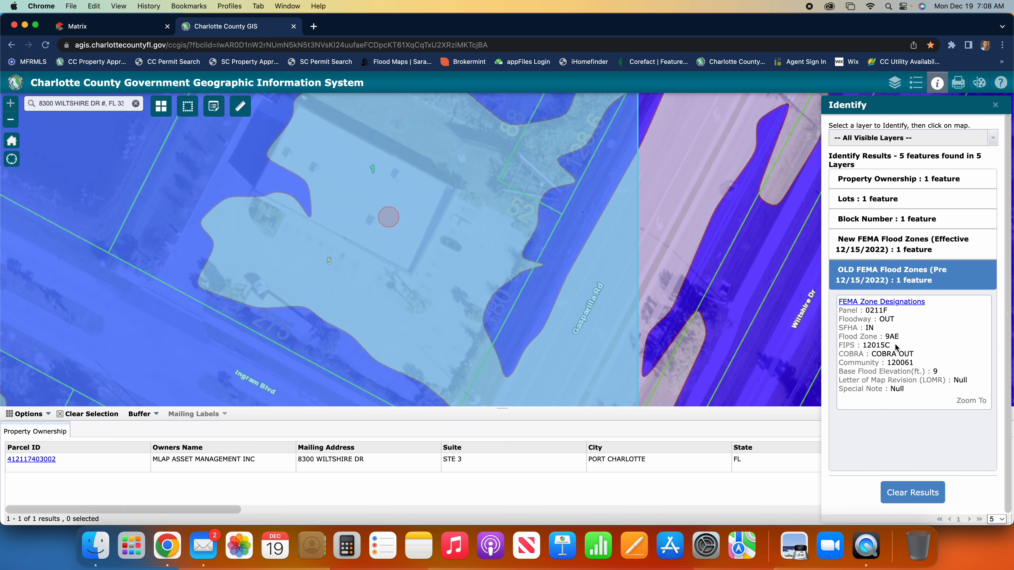
mouse_move(871, 373)
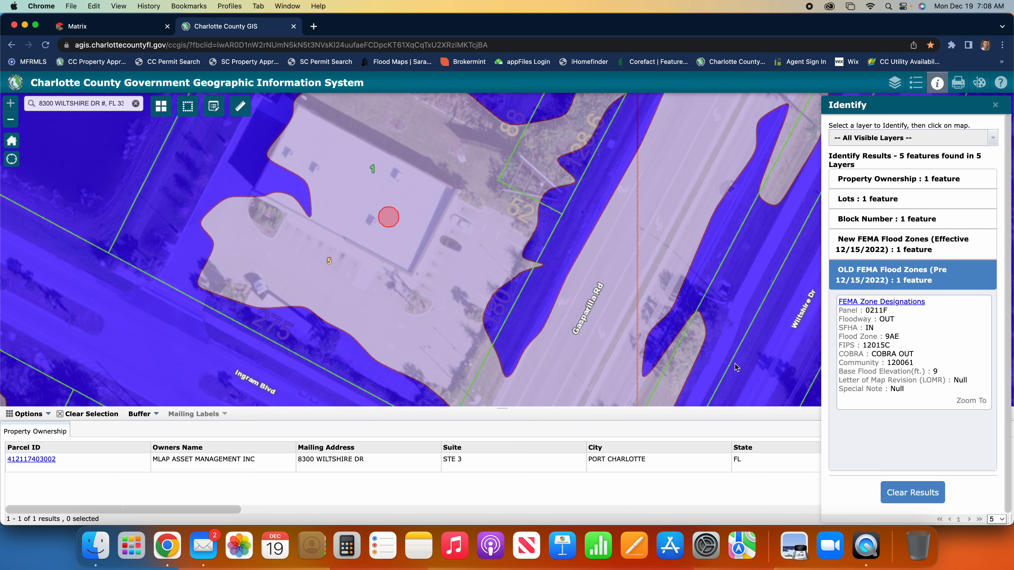
mouse_move(602, 334)
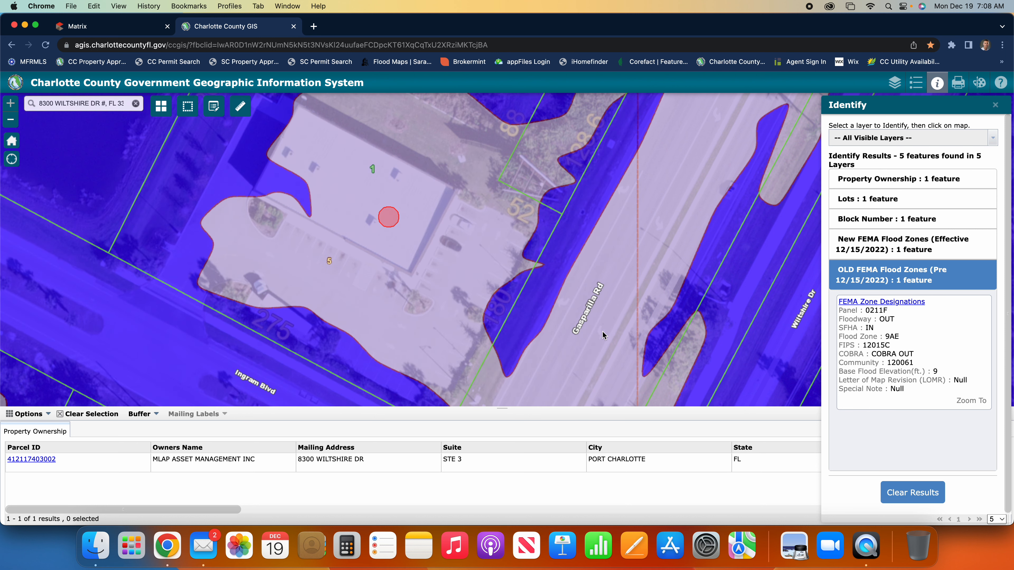
left_click(911, 245)
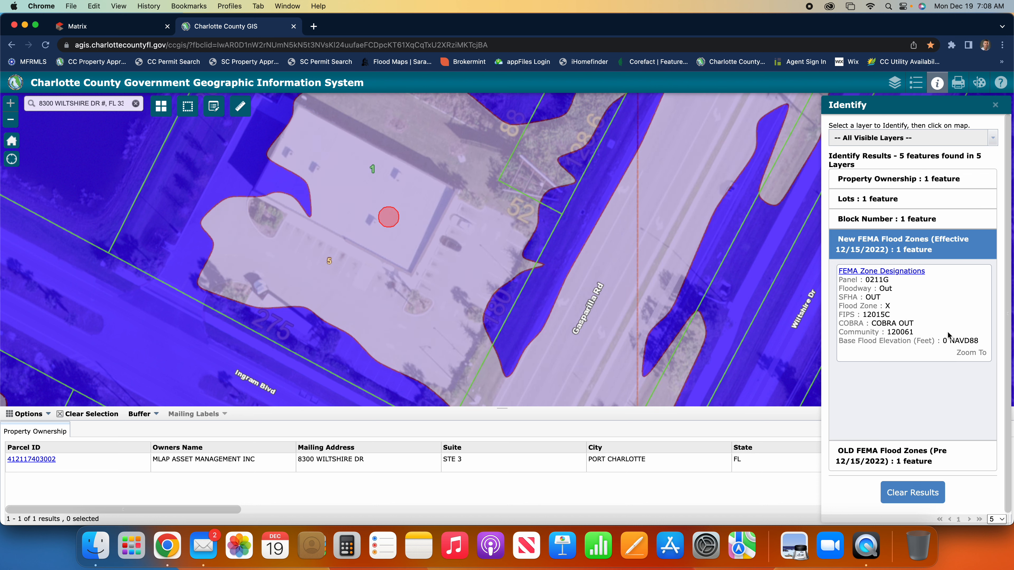
mouse_move(916, 389)
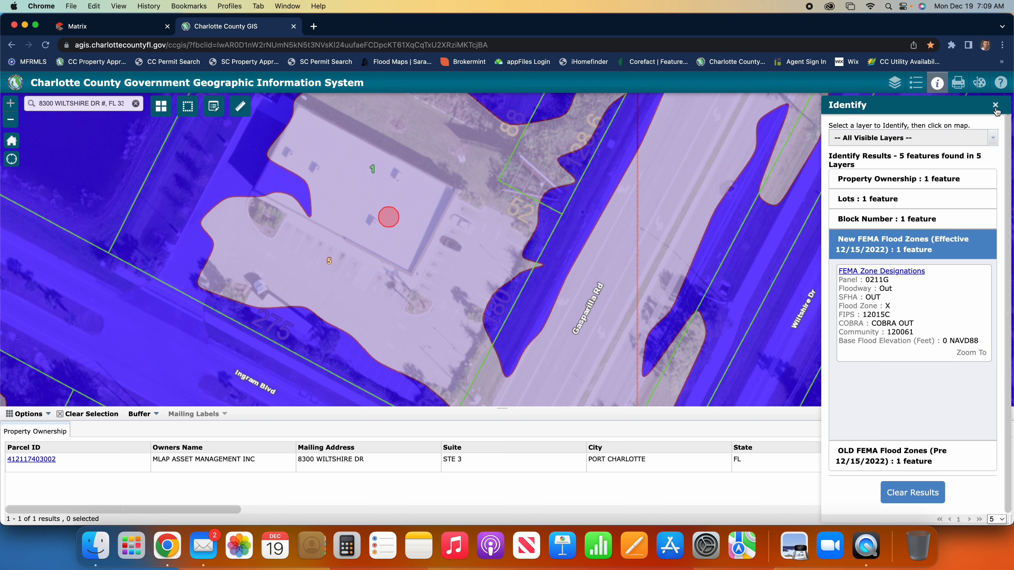
Dismiss the Identify results panel, leaving the flood-zone map and ownership record
left_click(995, 104)
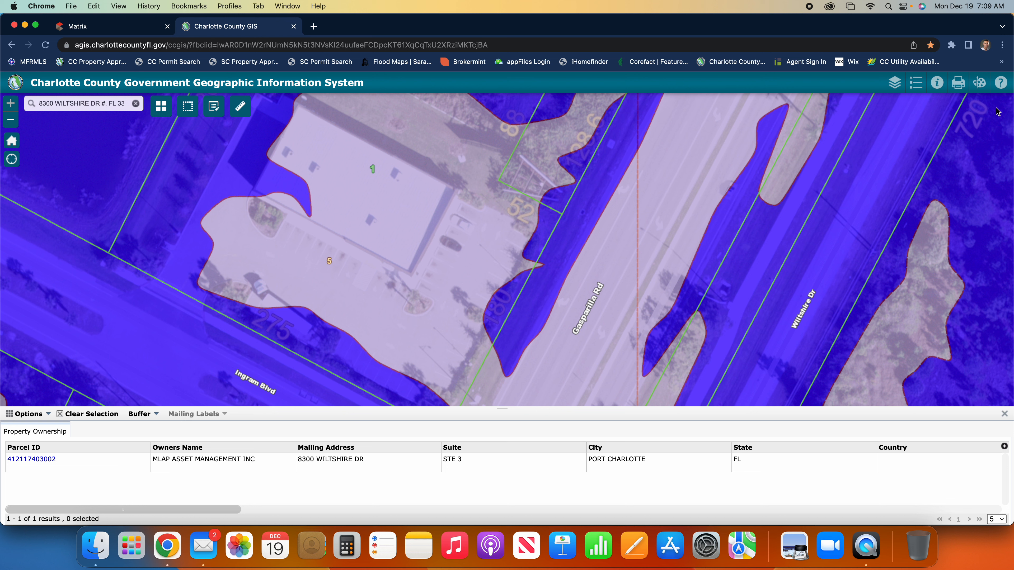
mouse_move(307, 464)
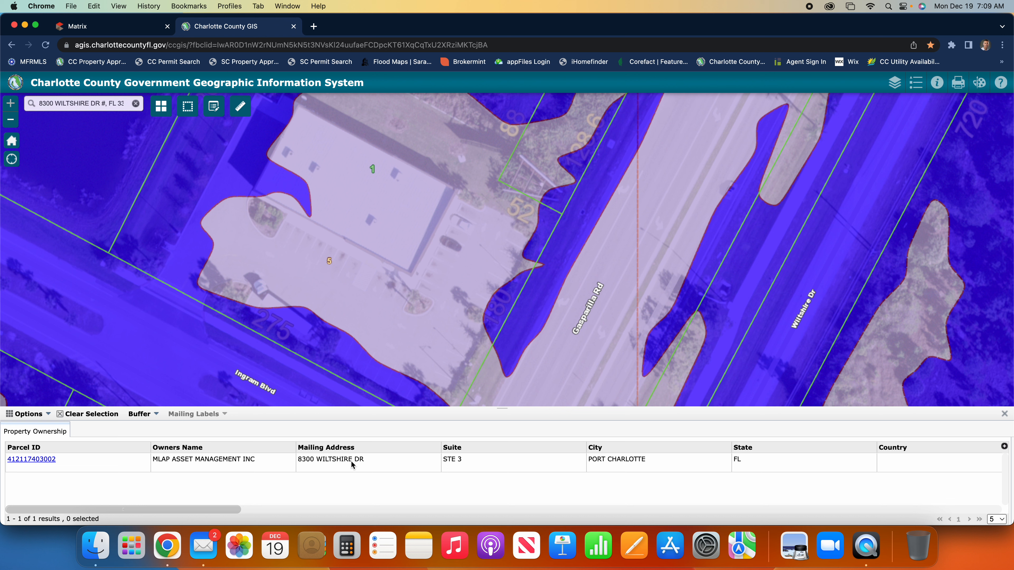
mouse_move(348, 468)
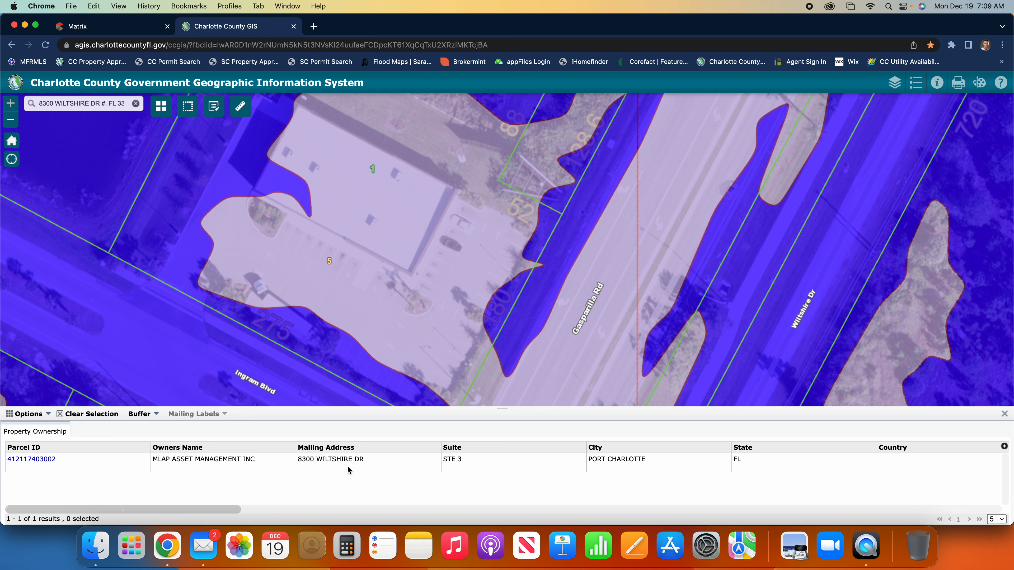